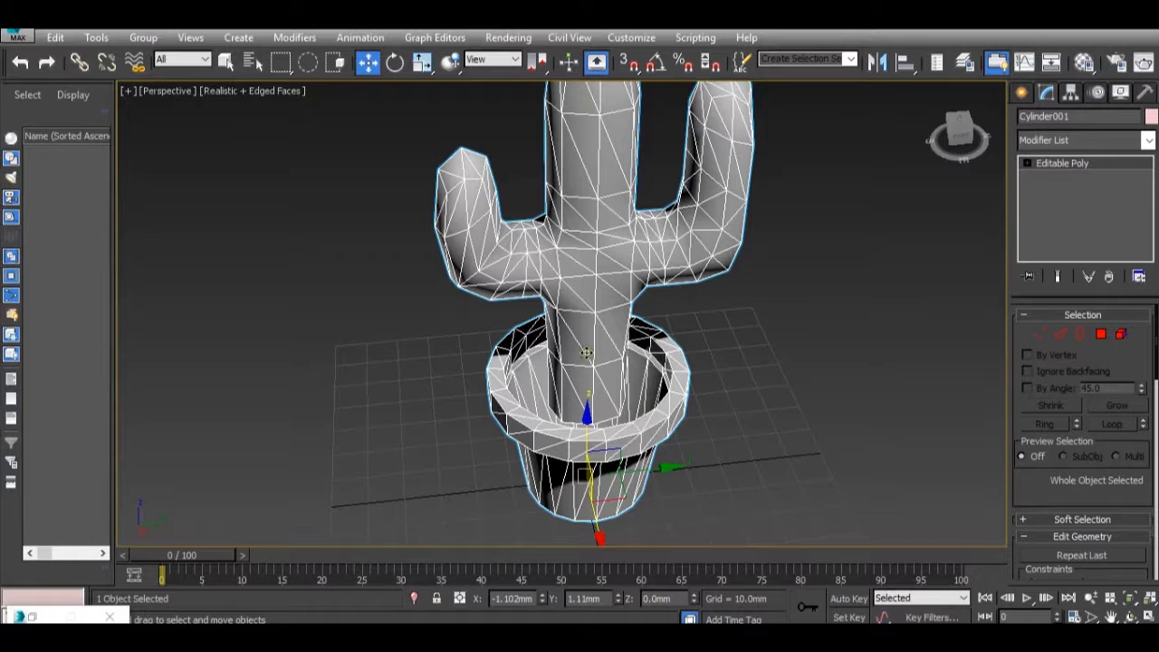
Step: From Edge sub-object level, select the 16-edge loop around the pot's open bottom
scroll(up, 3)
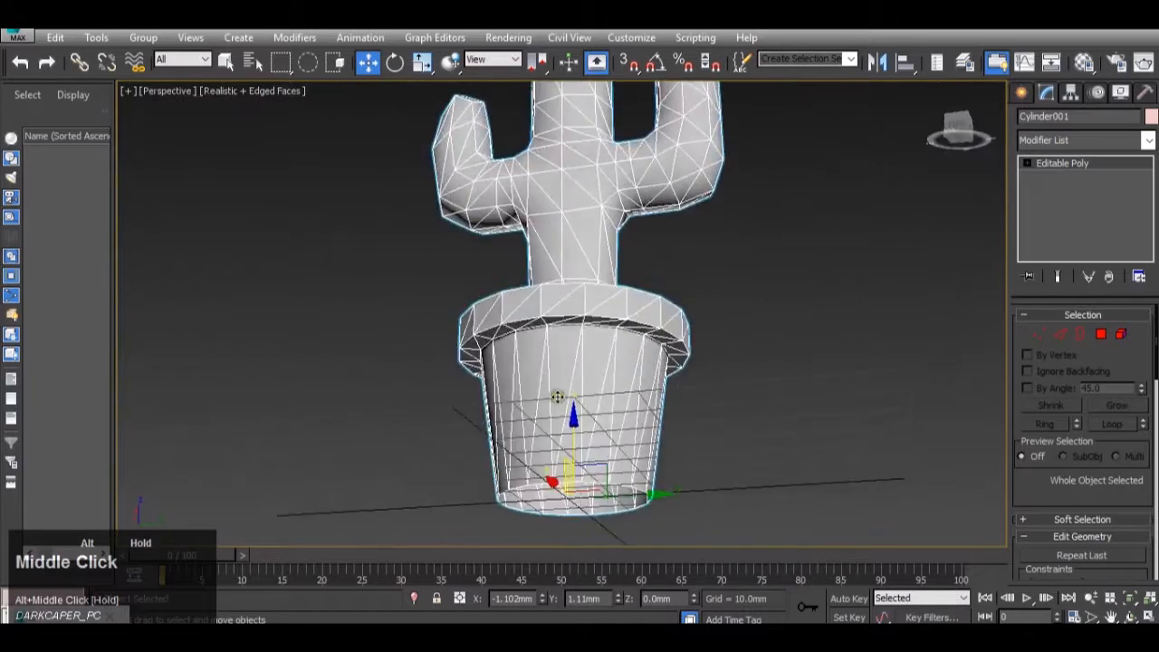
drag(558, 394, 638, 312)
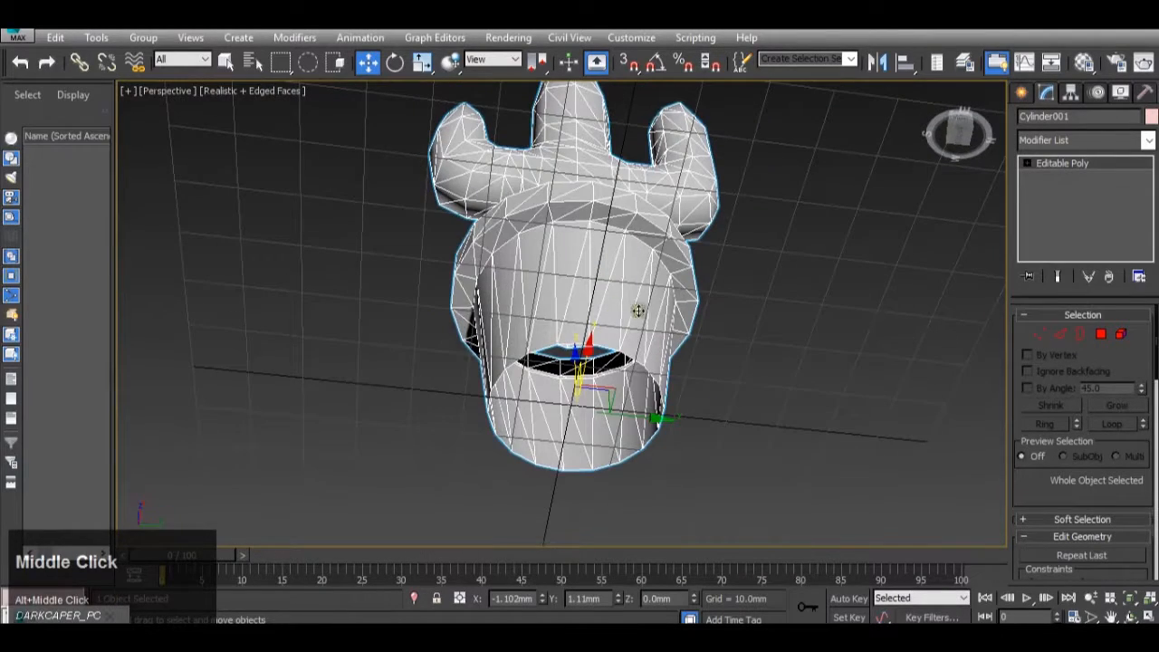
scroll(up, 3)
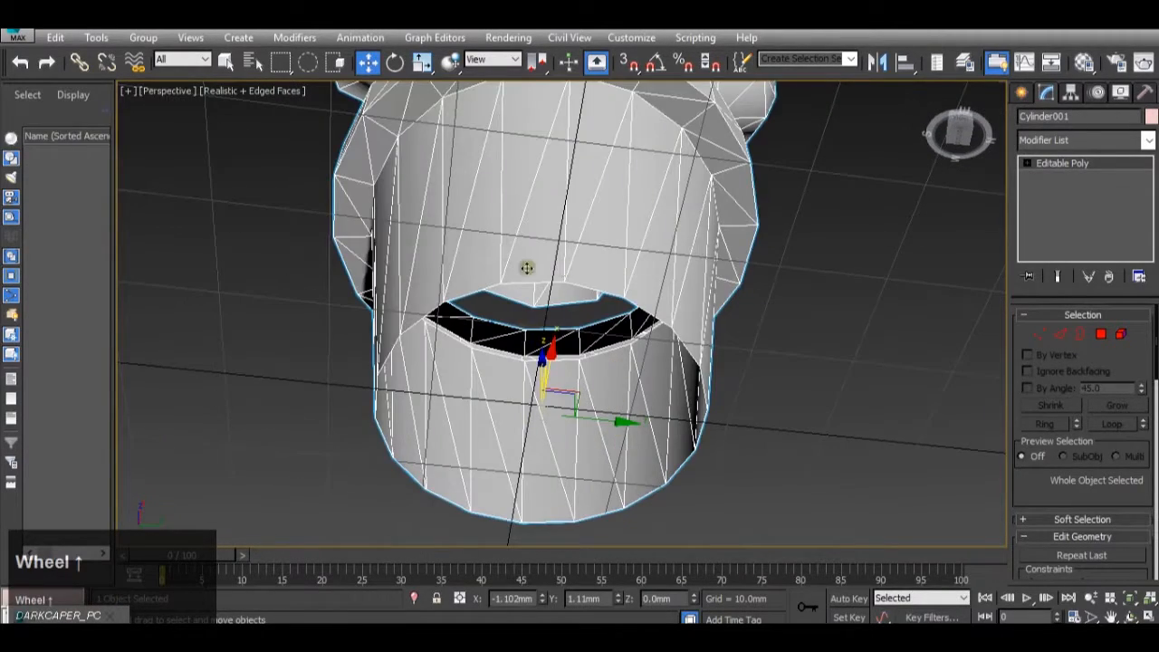
mouse_move(1075, 334)
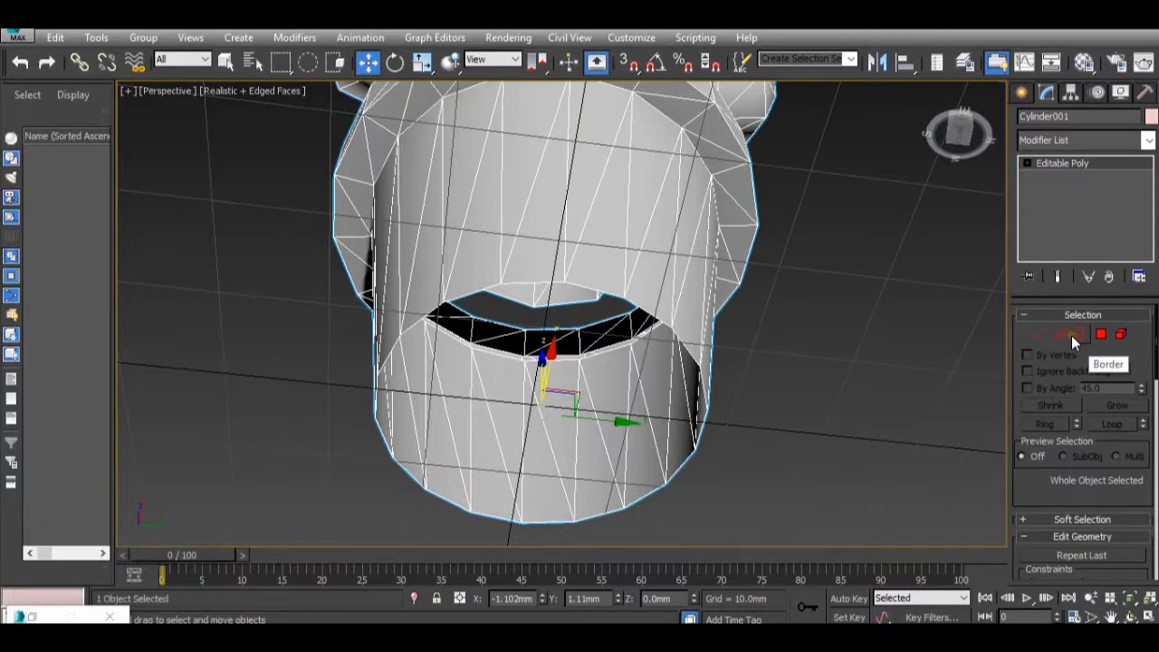
click(1079, 334)
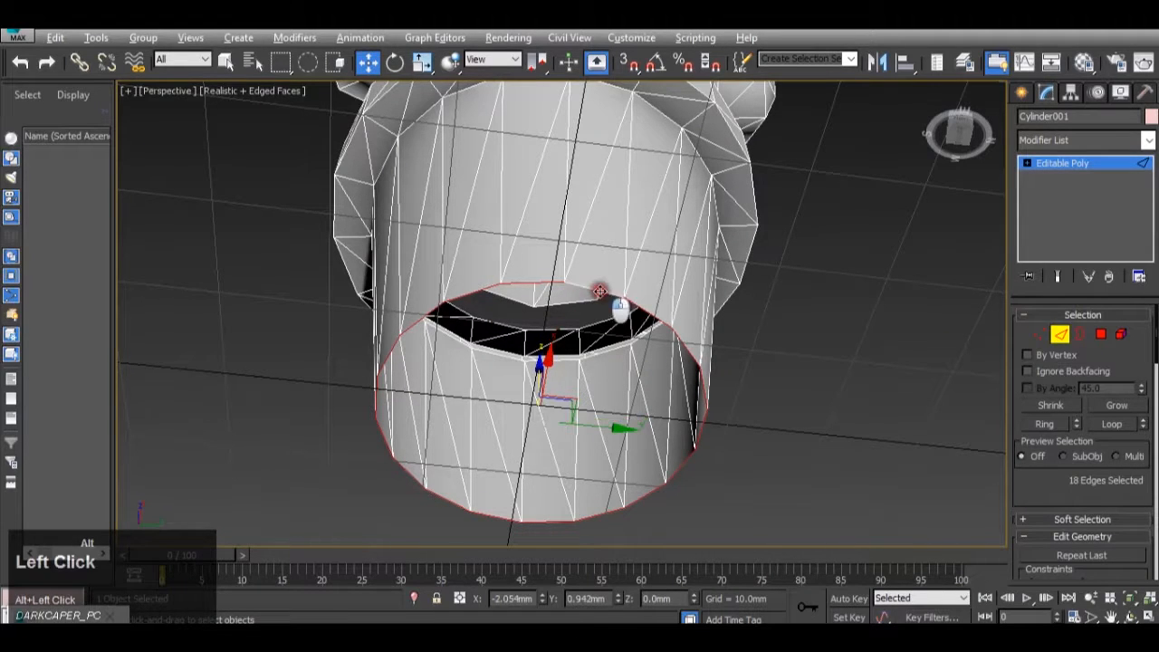
click(597, 290)
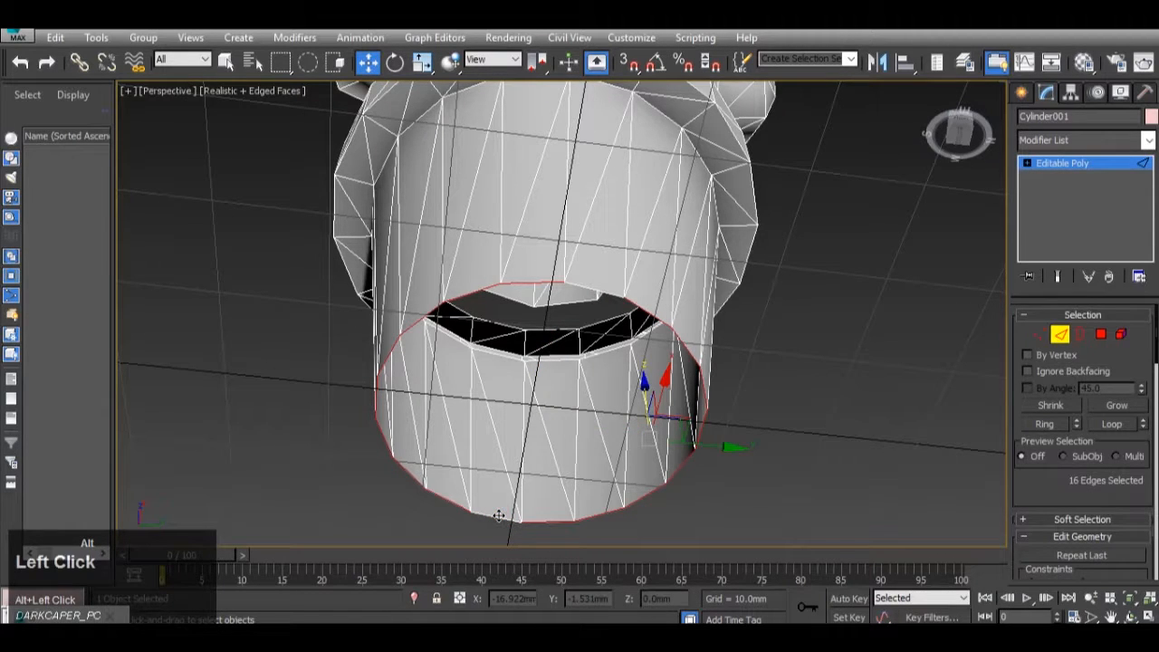
scroll(down, 3)
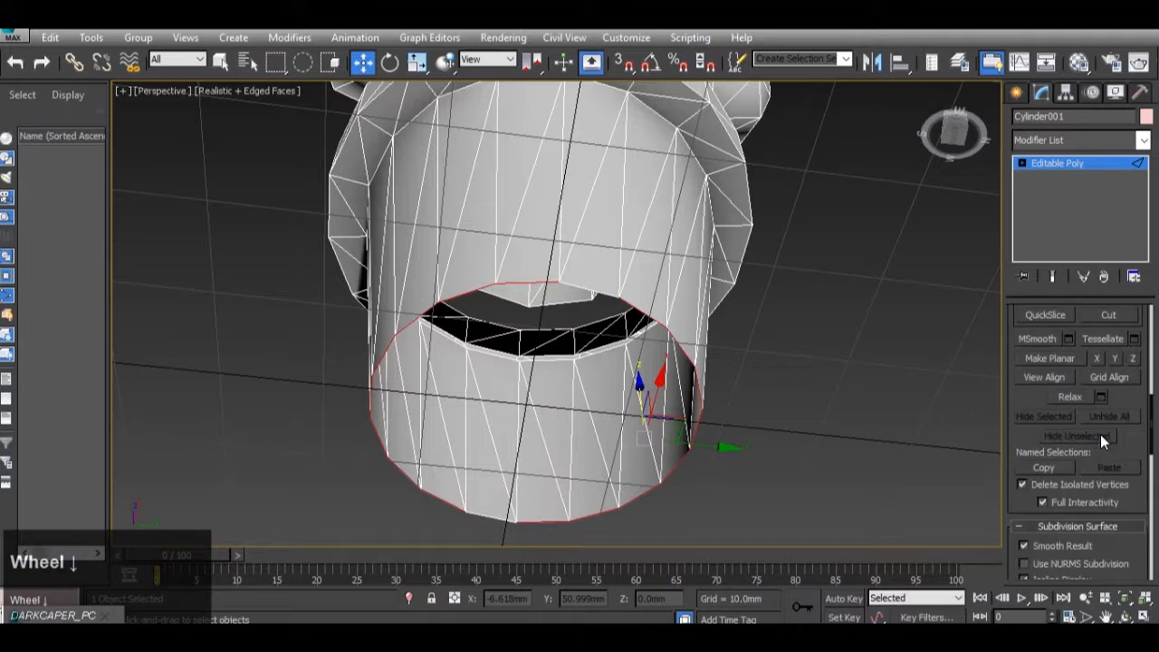
Step: Bridge the selected bottom edge loop to cap the pot and inspect it from below and the side
scroll(down, 3)
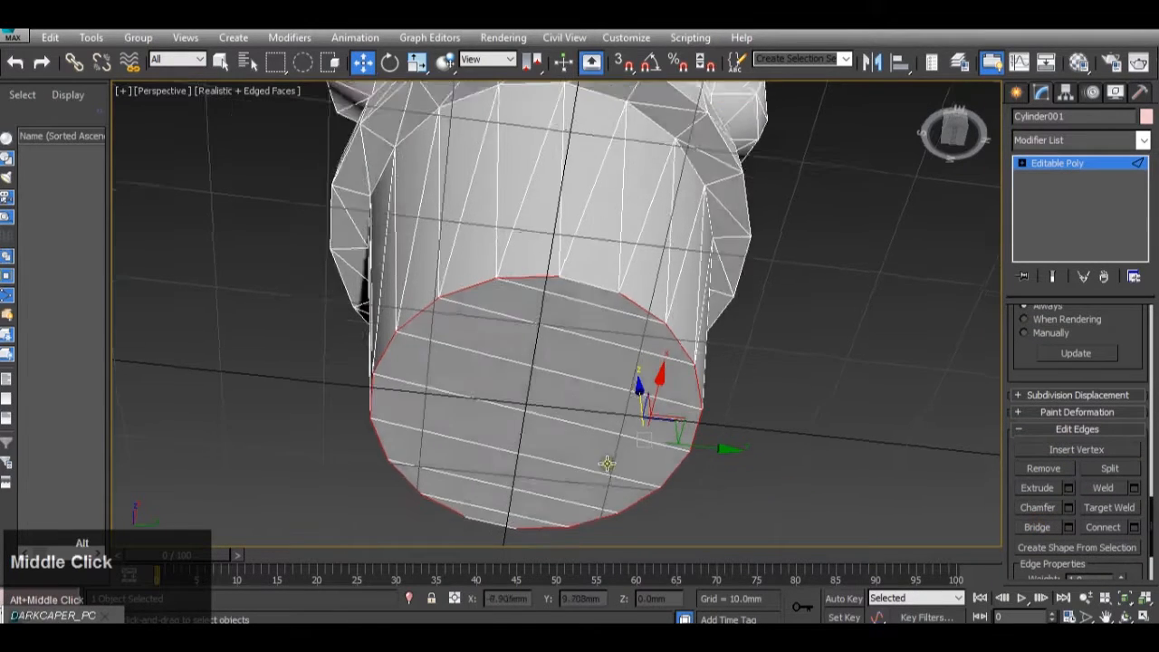
drag(607, 462, 721, 288)
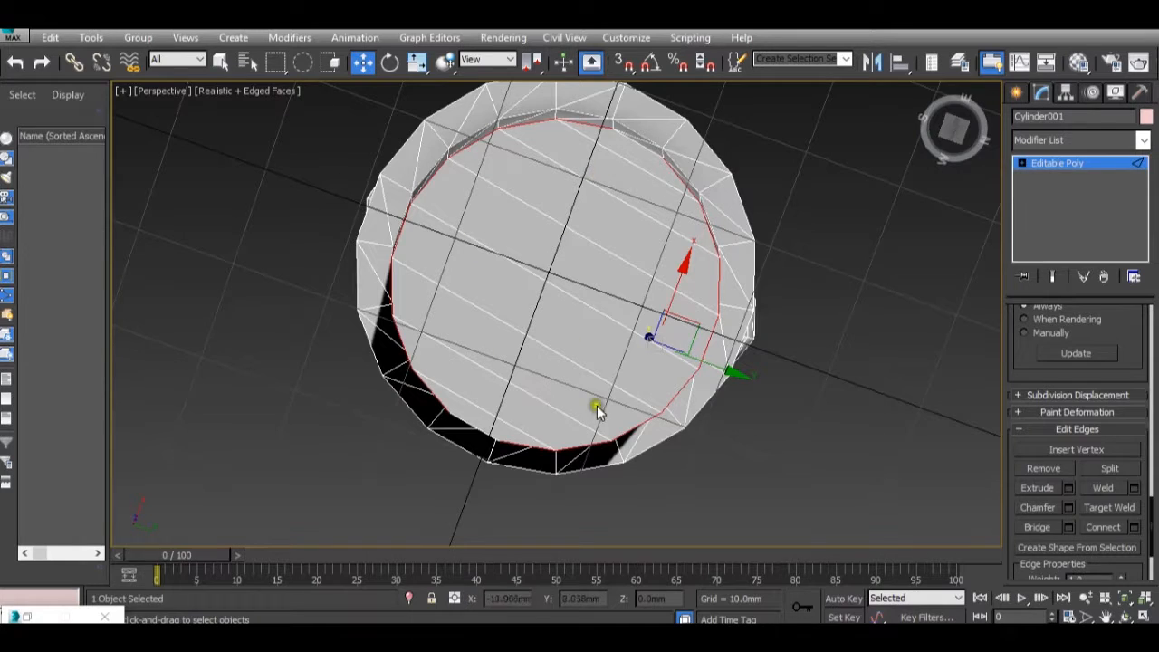
drag(597, 408, 778, 203)
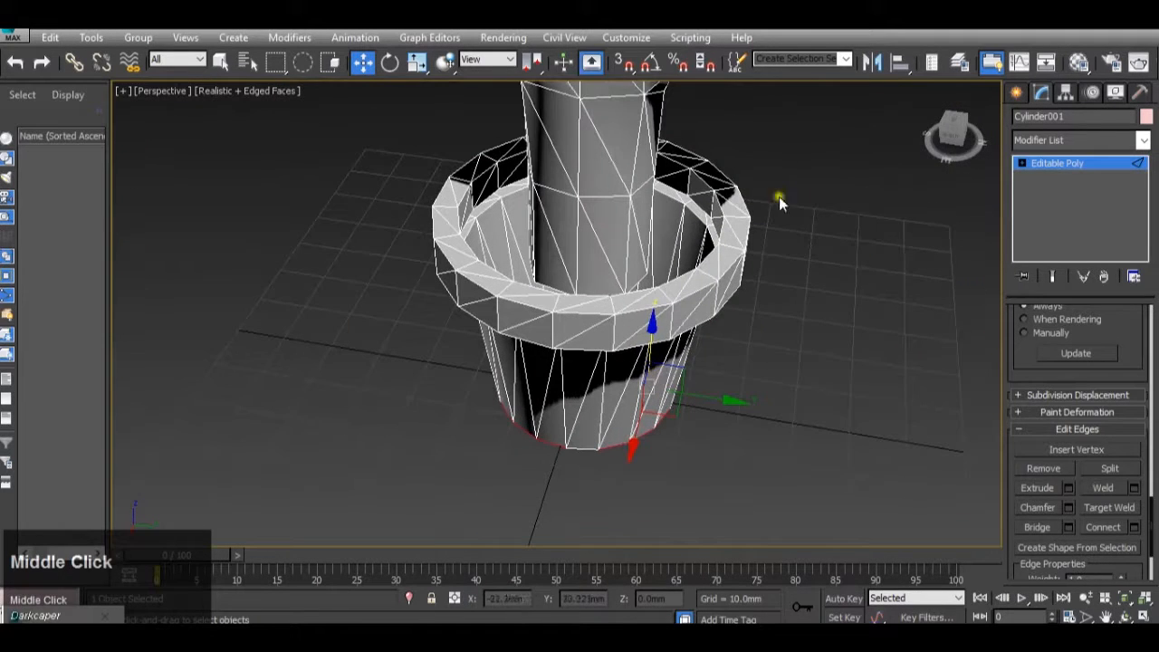
Step: At Edge level, select the open loop between the pot rim and the cactus trunk
scroll(up, 3)
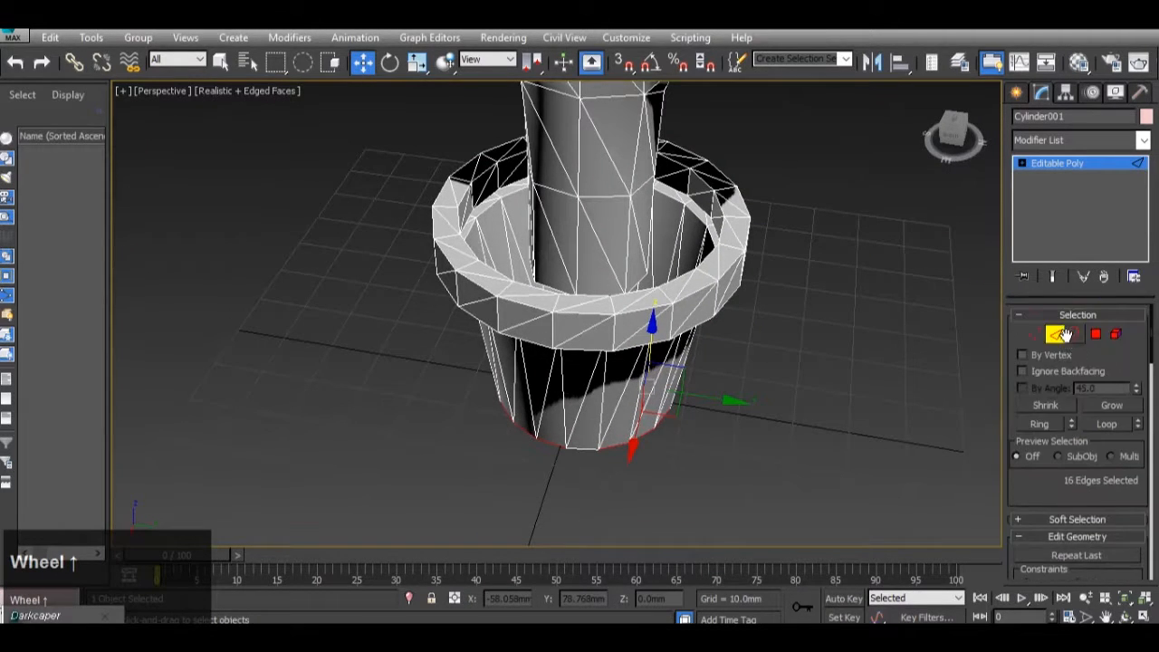
click(1065, 333)
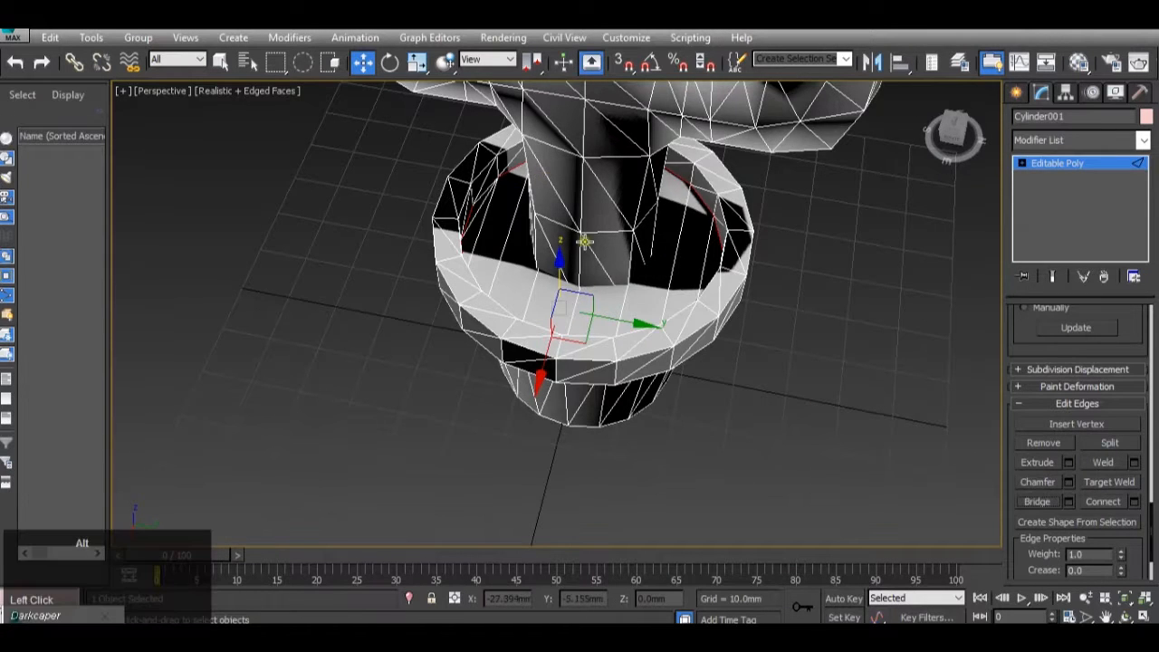
Step: Bridge the rim-to-trunk loop to close the gap and view the whole cactus
scroll(up, 3)
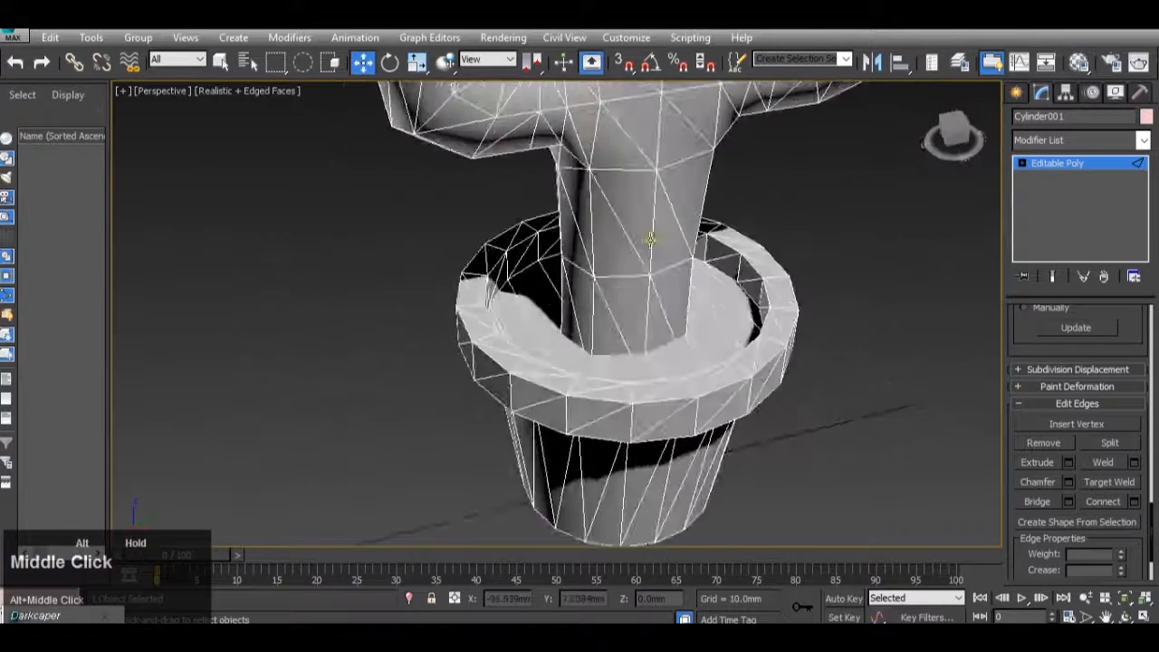
scroll(down, 3)
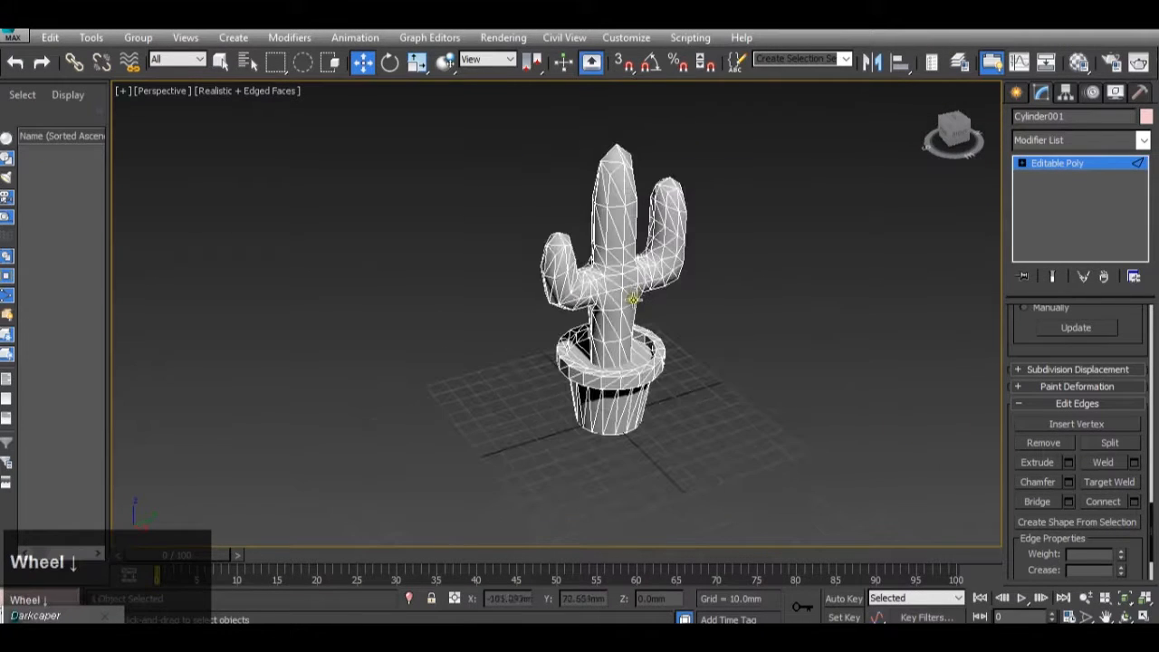